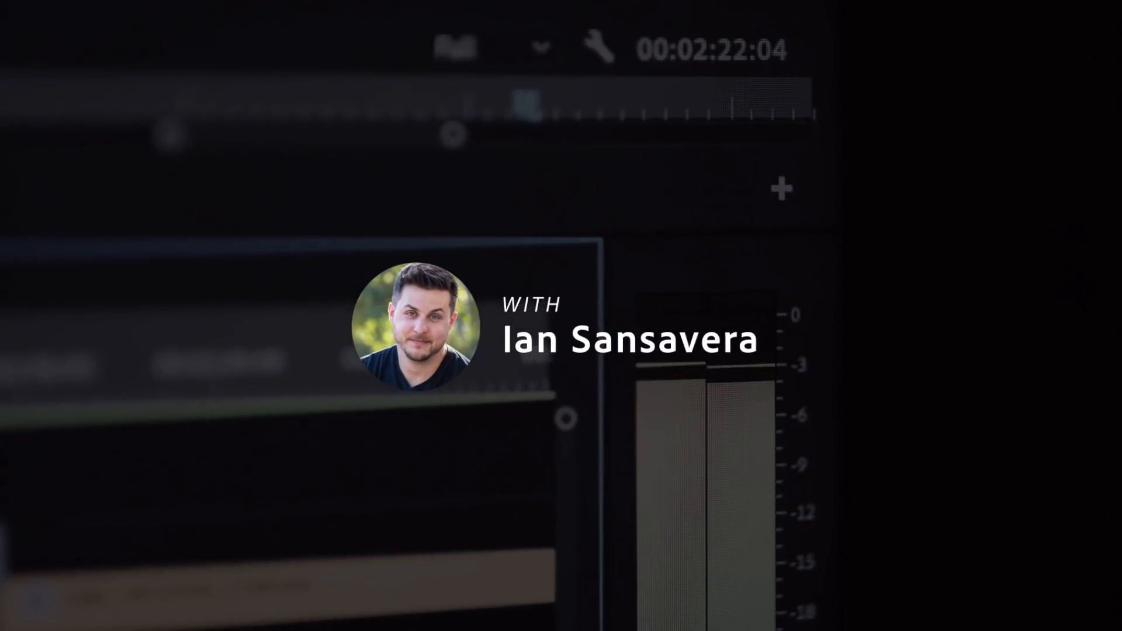
Step: Open the Star Character composition with its single empty Shape Layer 1
left_click(108, 51)
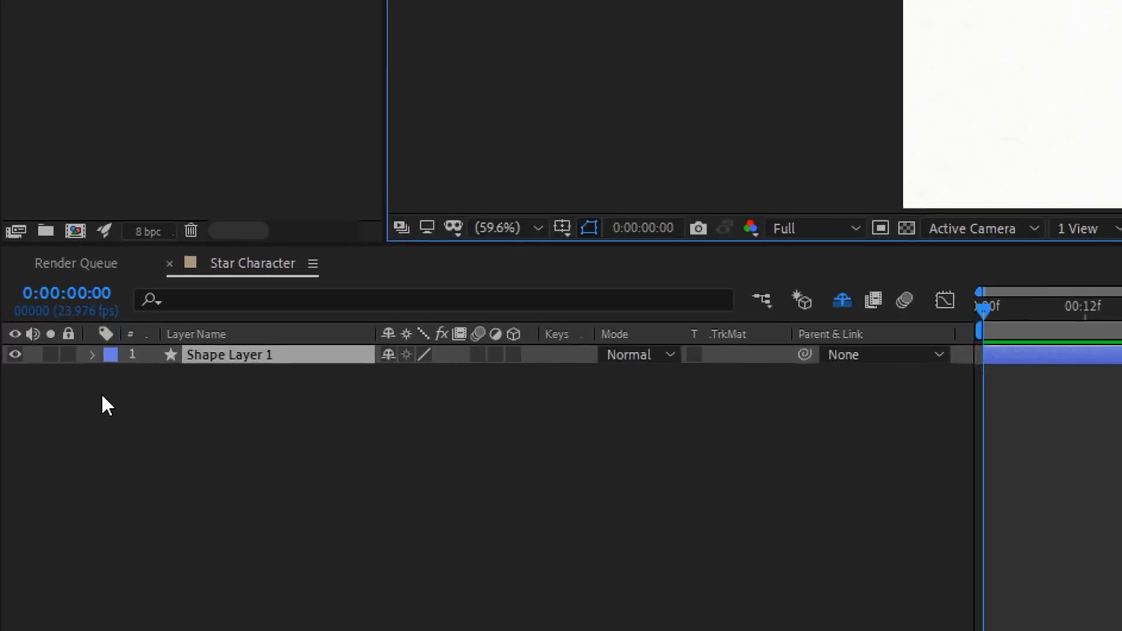
Step: Add Polystar Path 1 to Shape Layer 1's contents
left_click(91, 354)
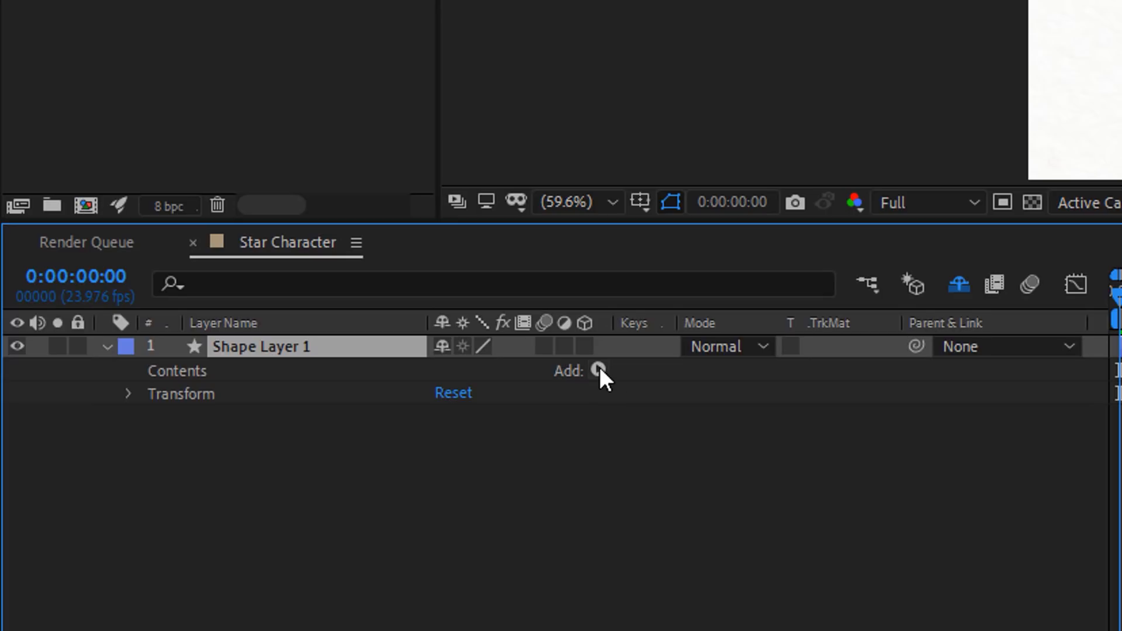
left_click(599, 371)
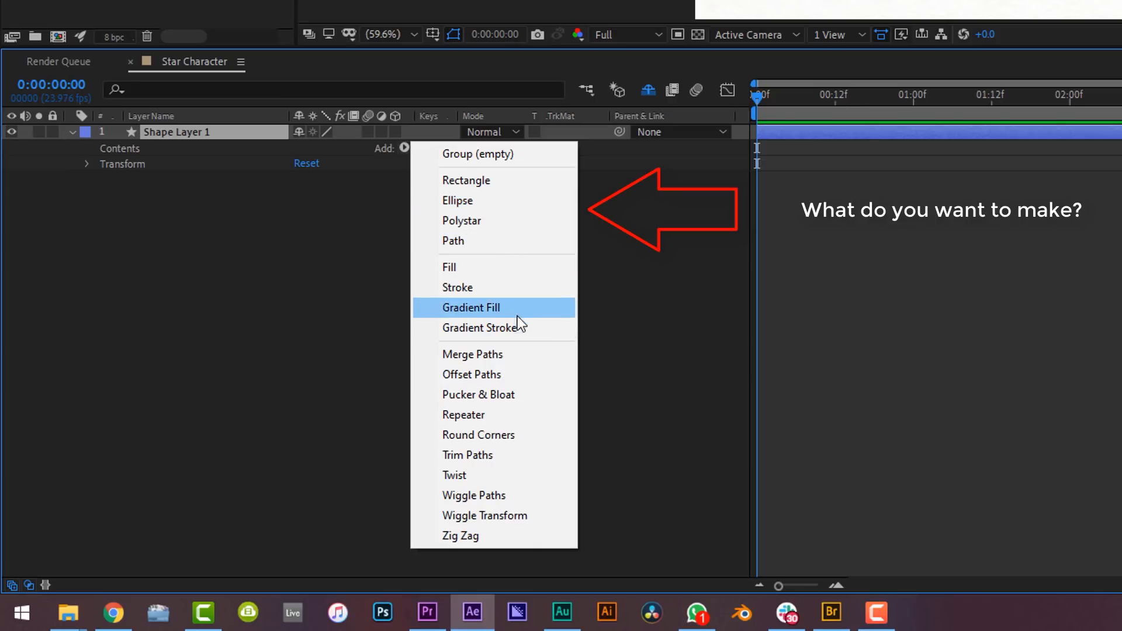
mouse_move(492, 328)
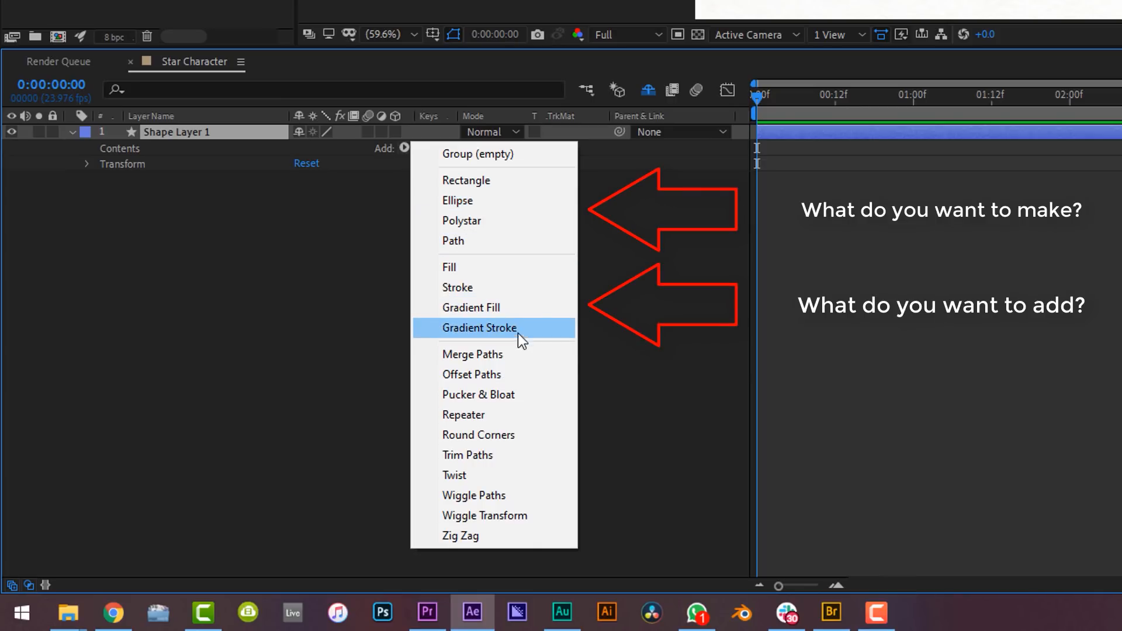
mouse_move(519, 356)
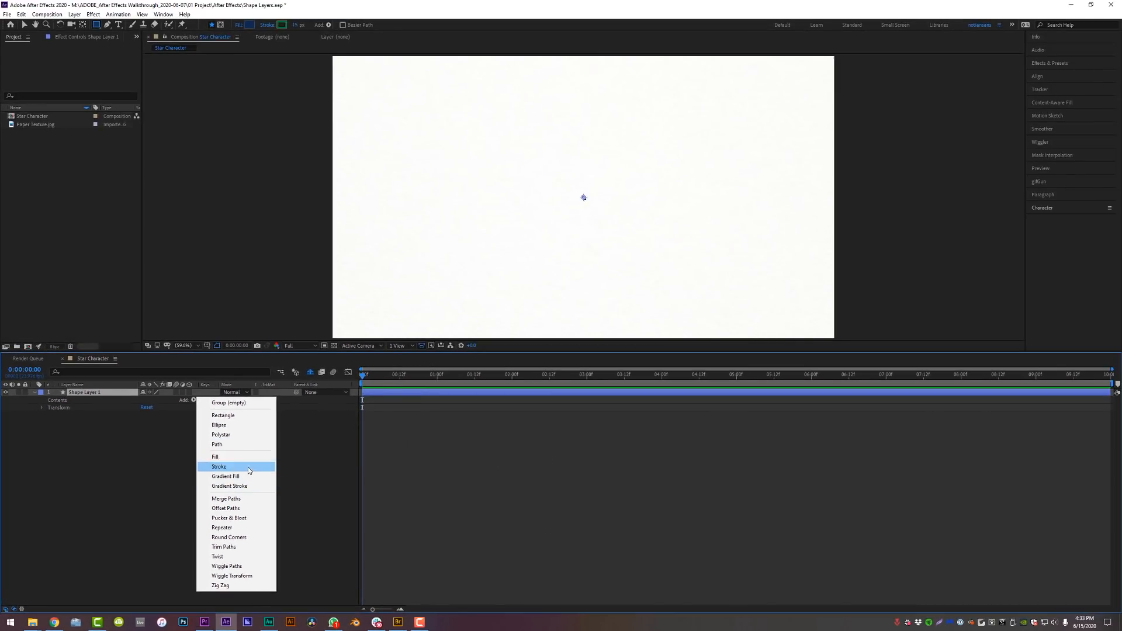
mouse_move(247, 589)
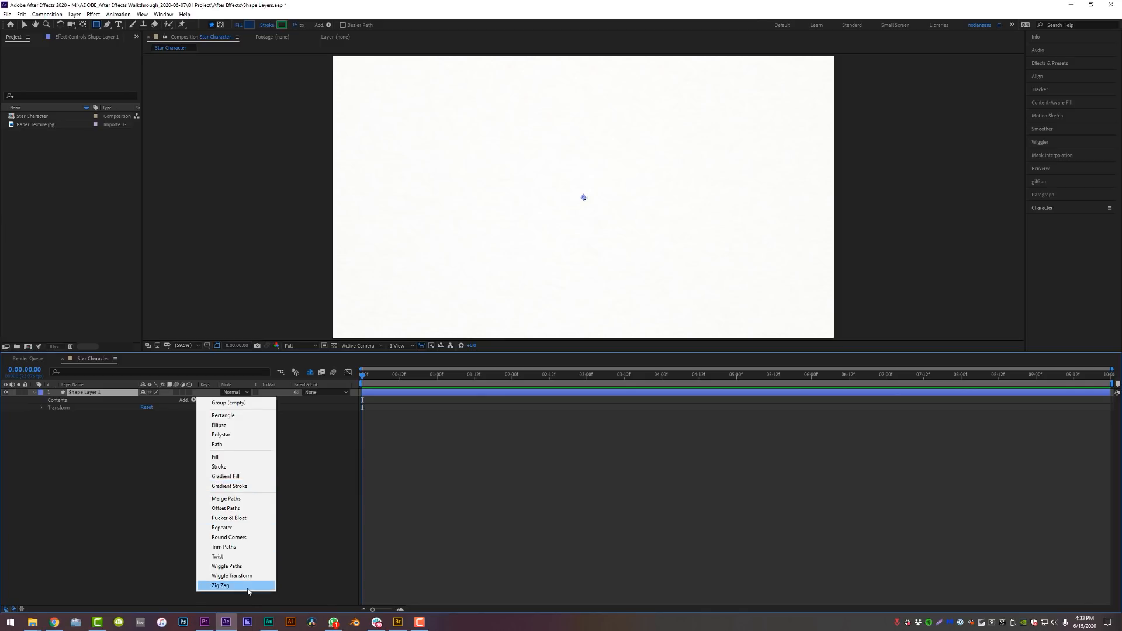
left_click(220, 434)
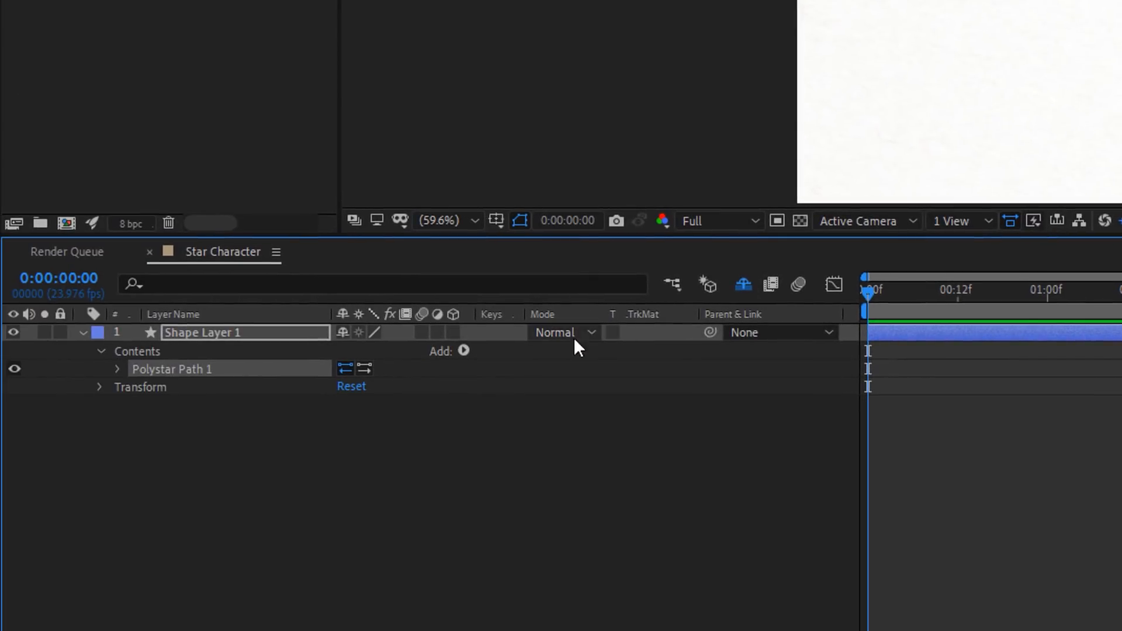
Step: Add Fill 1 to the star and set its colour to golden yellow
left_click(464, 350)
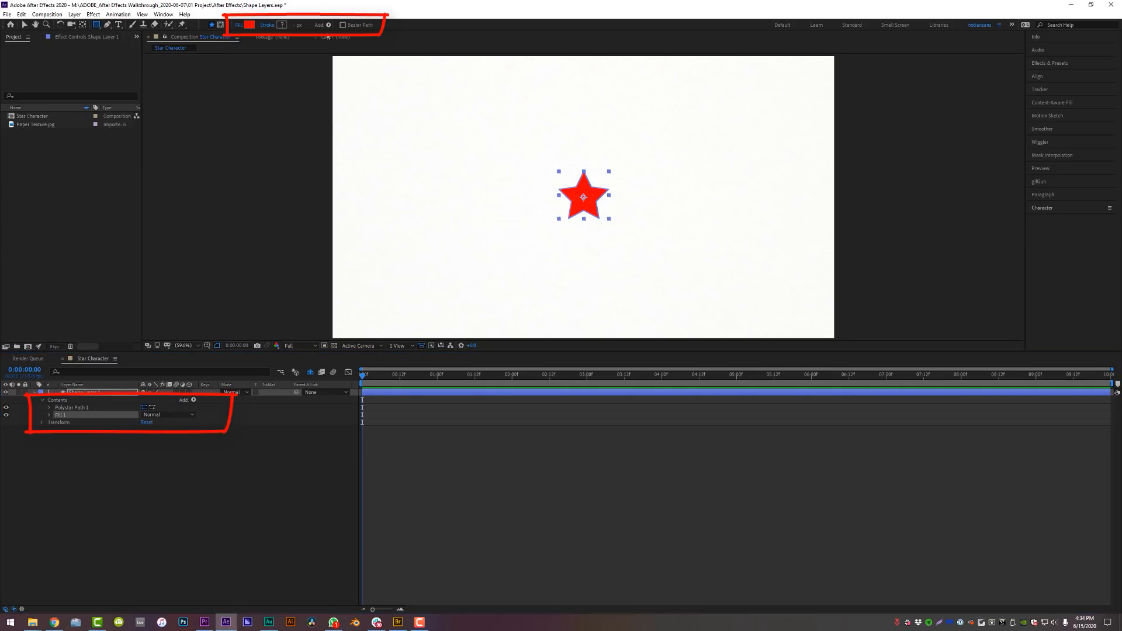
double_click(84, 392)
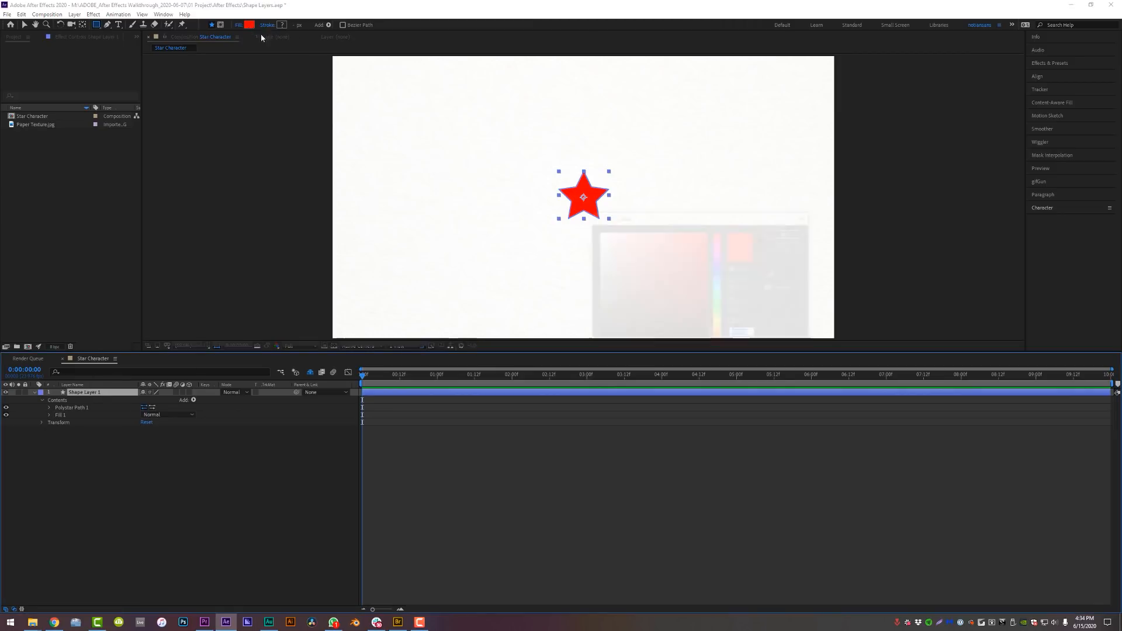
left_click(248, 25)
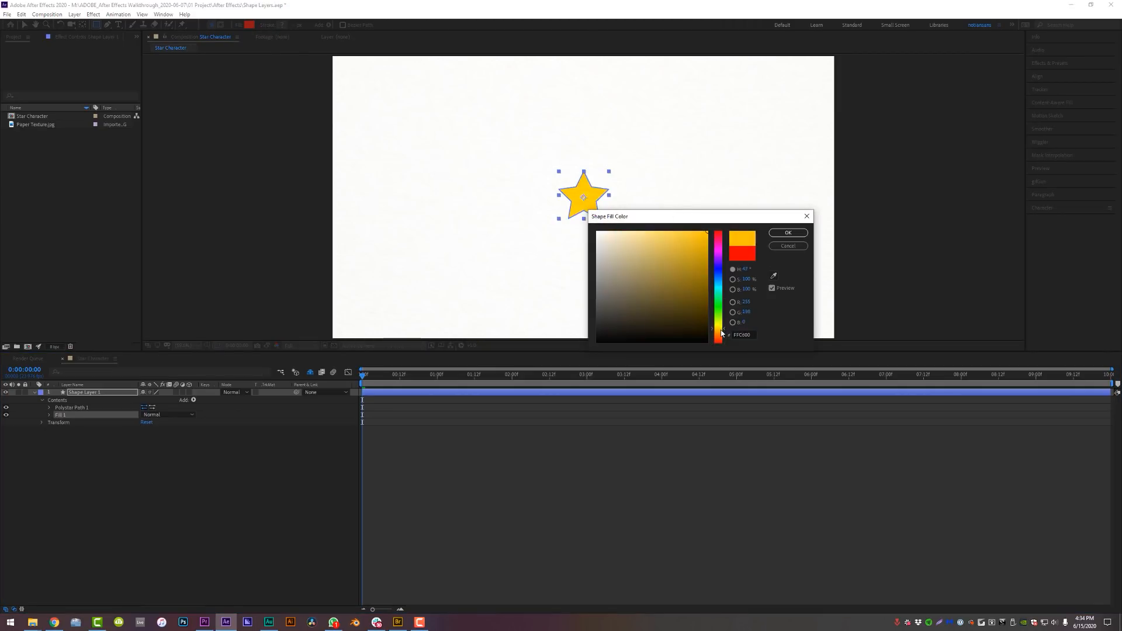
left_click(786, 232)
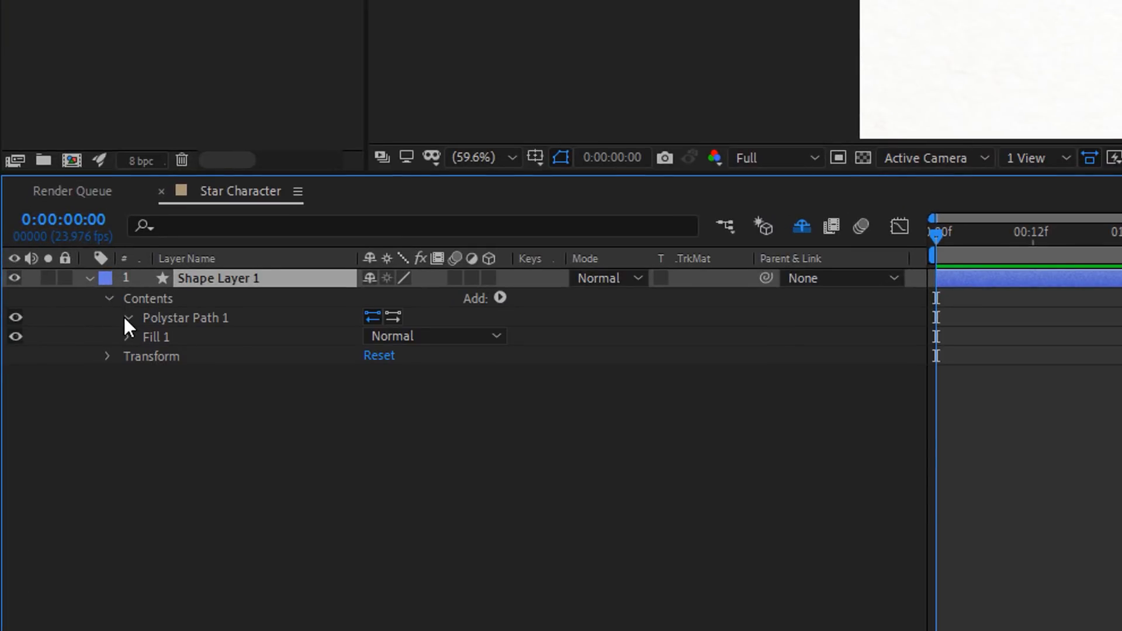
Step: Adjust Polystar Path 1's properties, lowering the inner radius for a five-pointed star
left_click(127, 318)
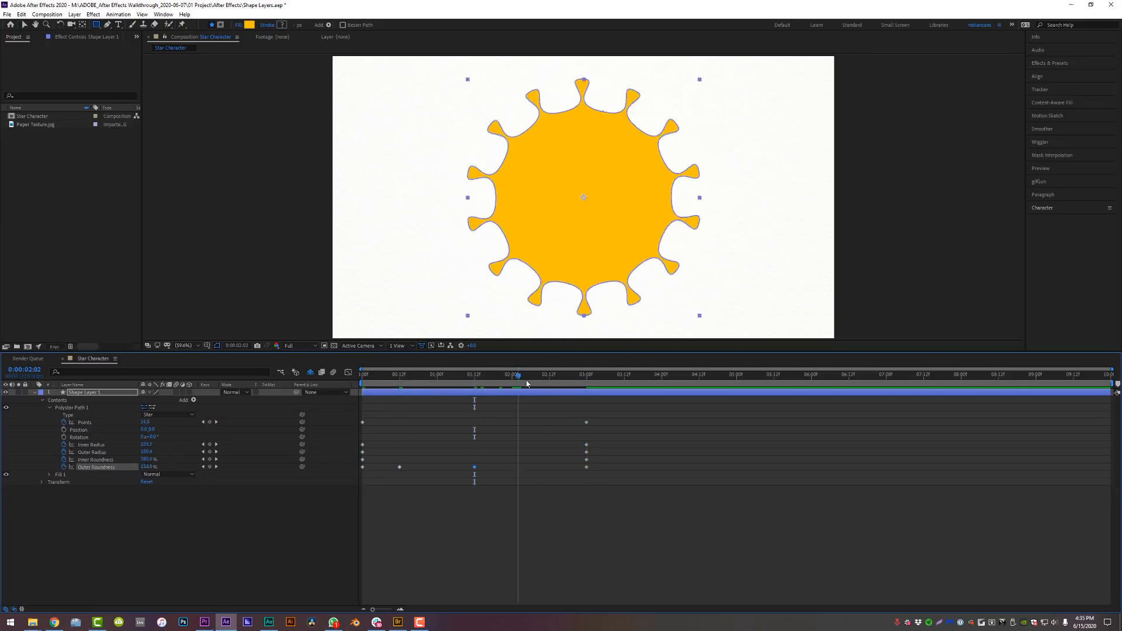
left_click(363, 374)
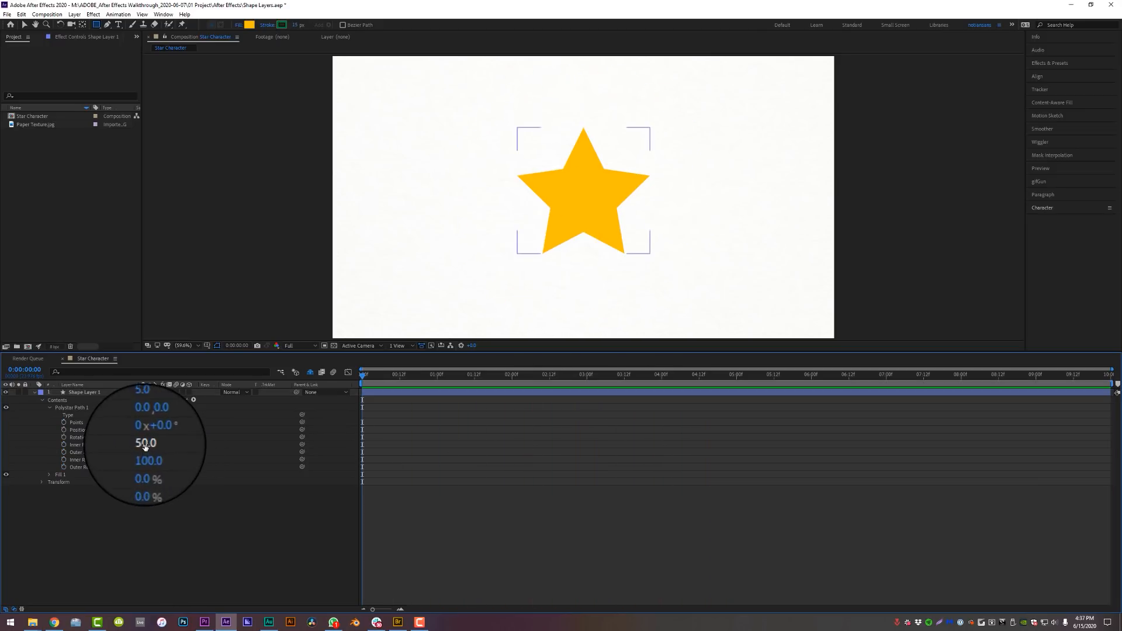
left_click_drag(146, 442, 139, 442)
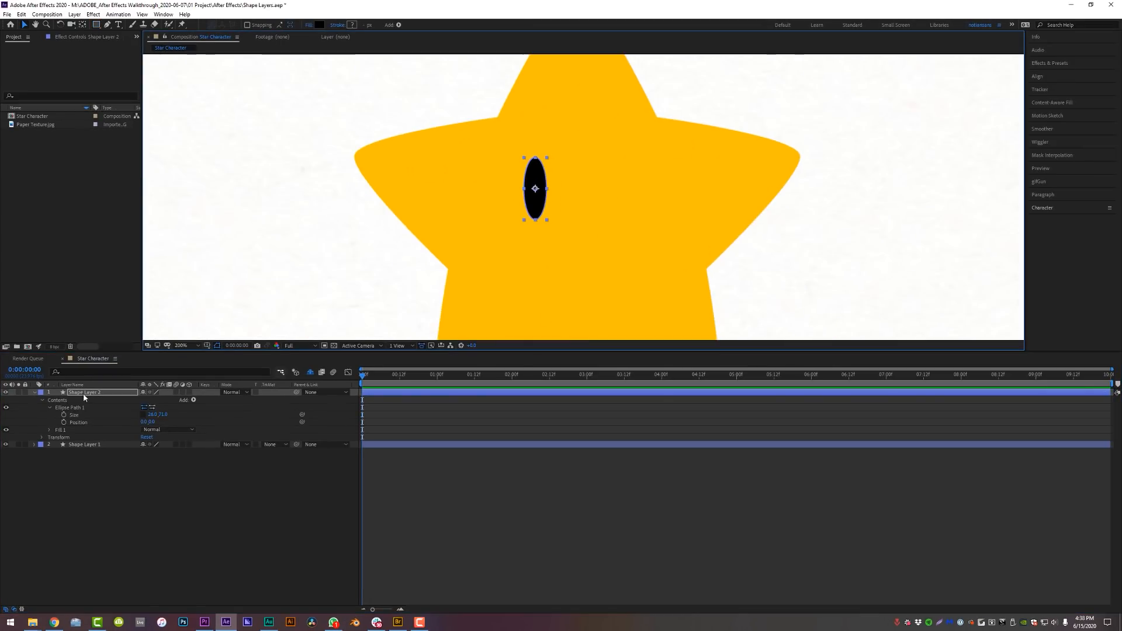
Step: Draw a black ellipse eye and give its gleam ellipse a white fill
left_click(192, 399)
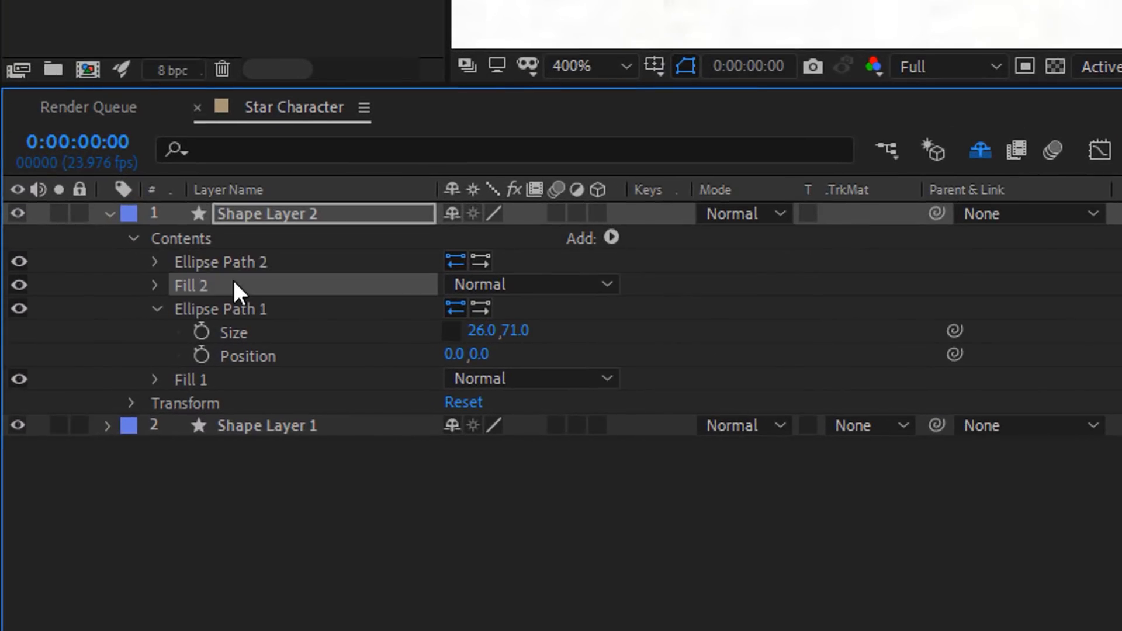
left_click(153, 308)
type("Body")
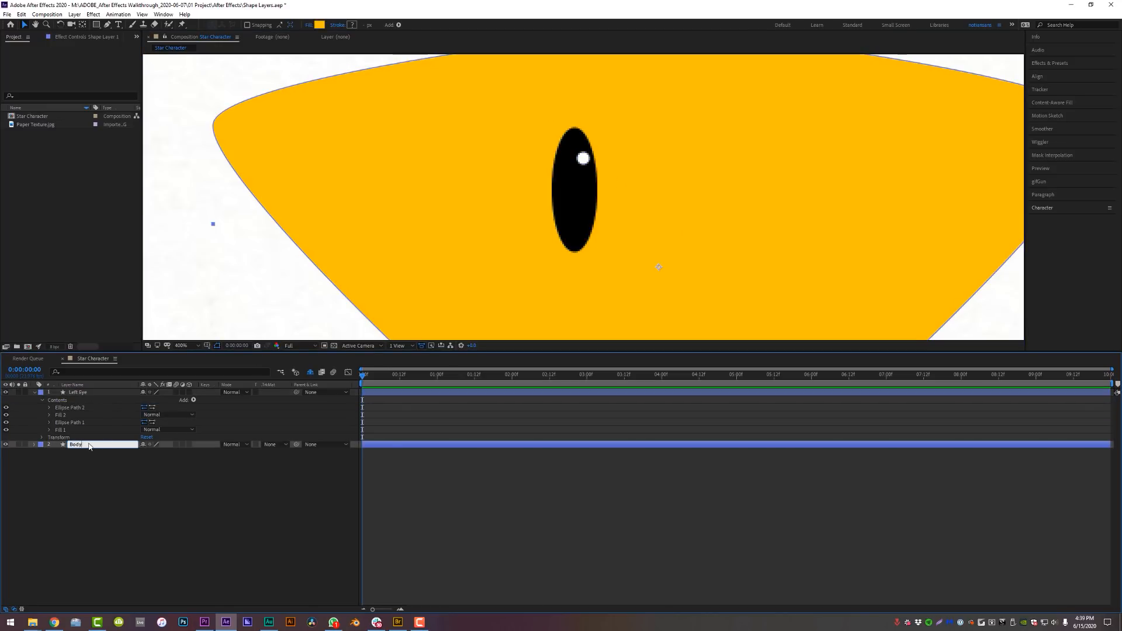
Step: Duplicate the Left Eye layer into a Right Eye and set the viewer zoom to Fit
key("ctrl+d")
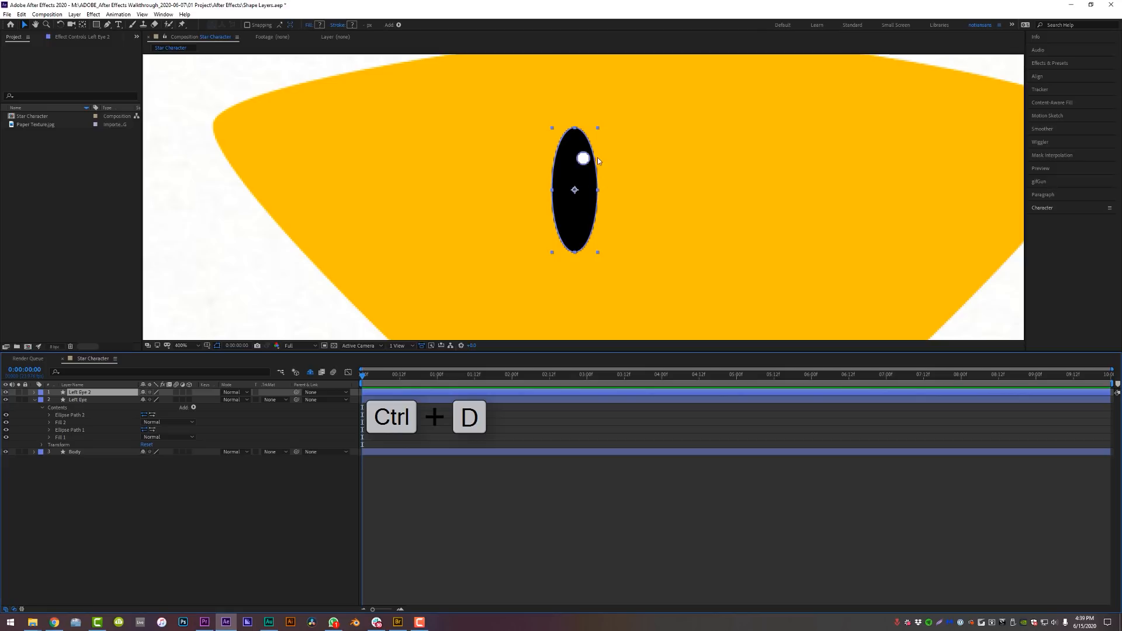
key("ctrl+d")
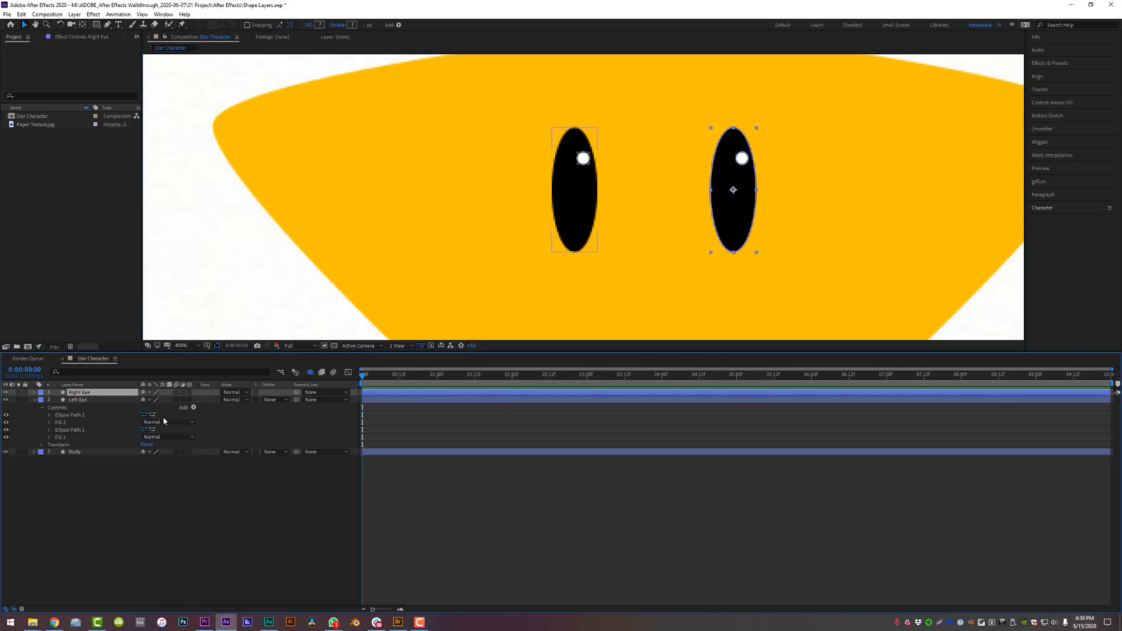
left_click(183, 345)
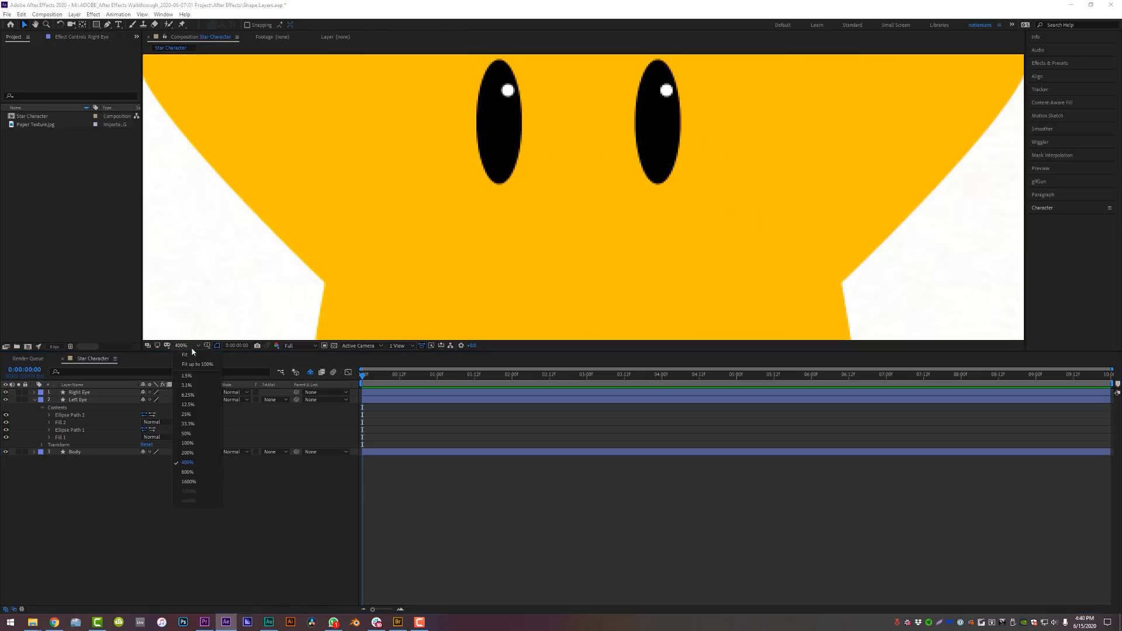
left_click(184, 355)
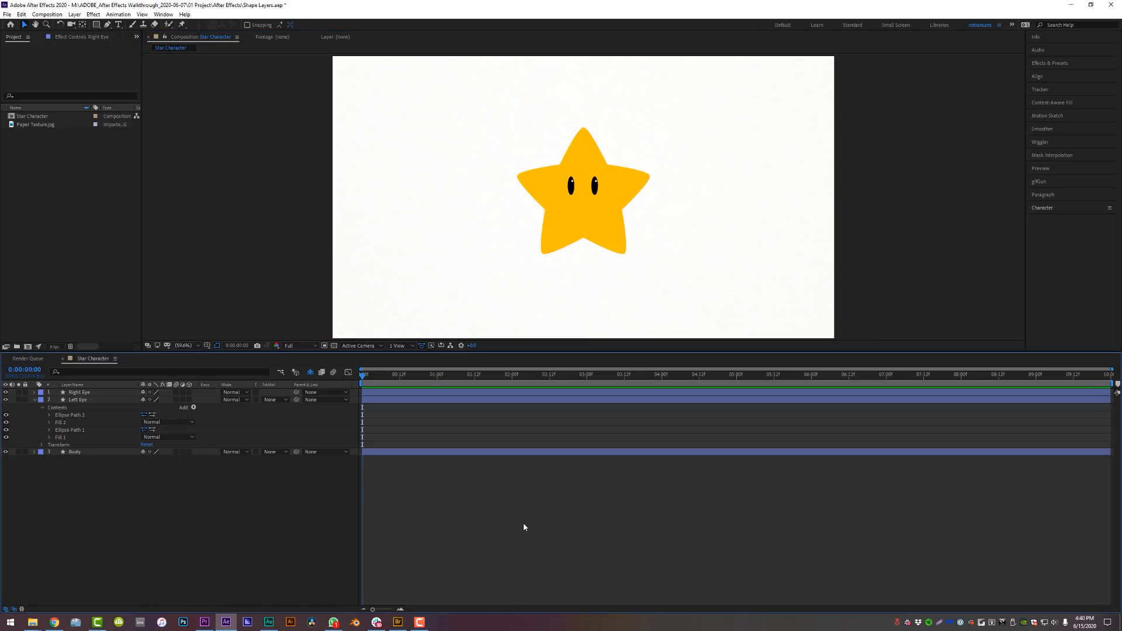
Step: Apply CC Plastic to the Body layer and lower its bevel height and softness
left_click(73, 451)
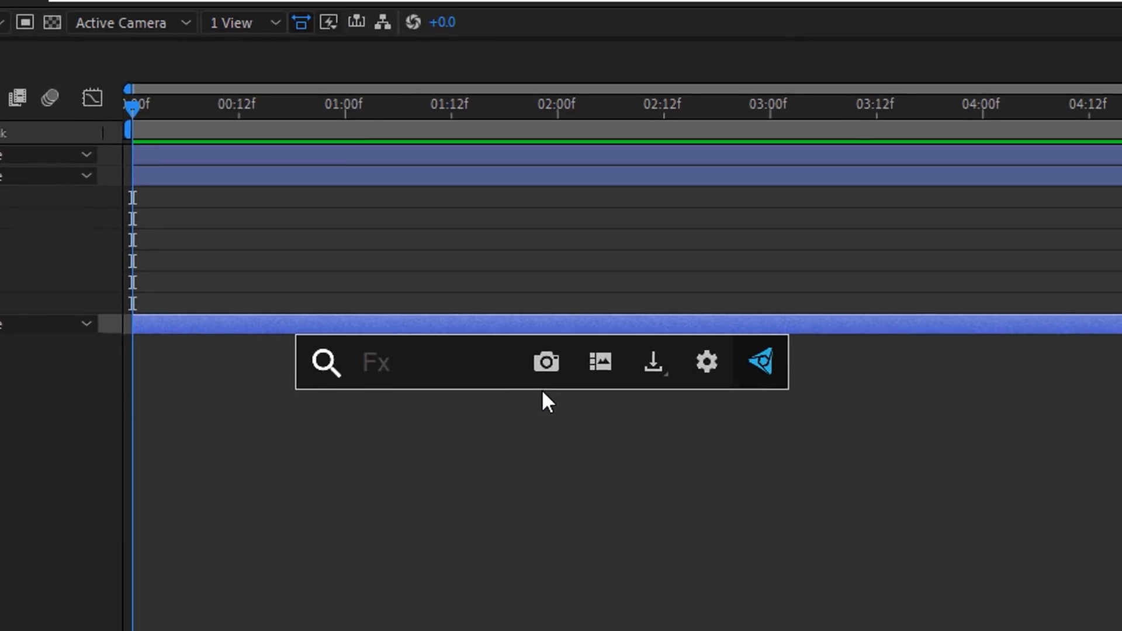
key("ctrl+space")
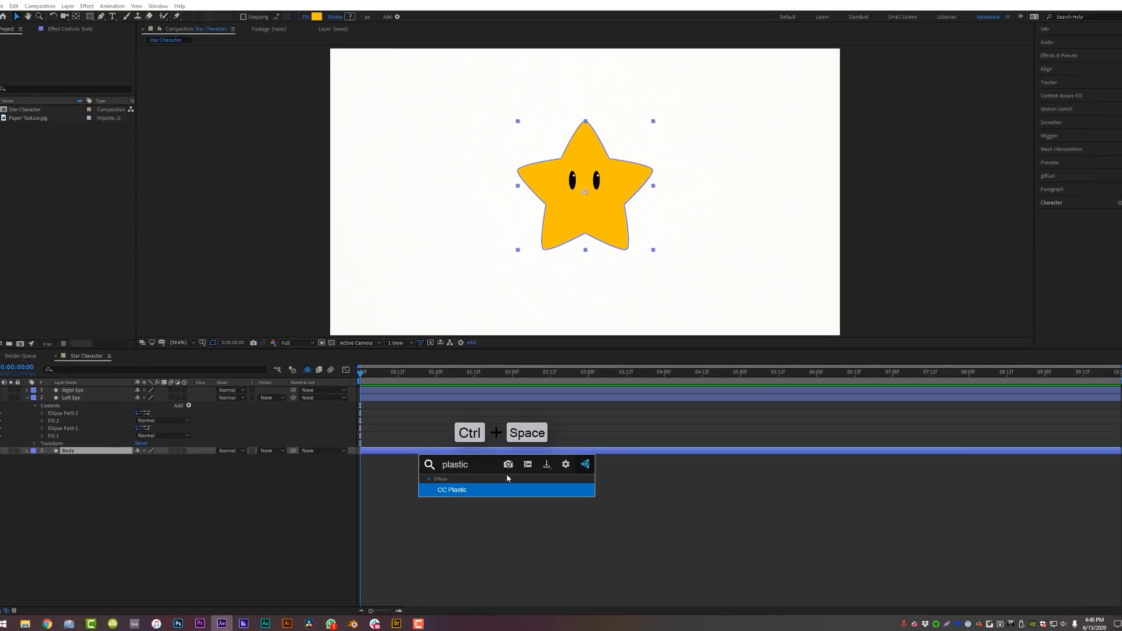
double_click(453, 489)
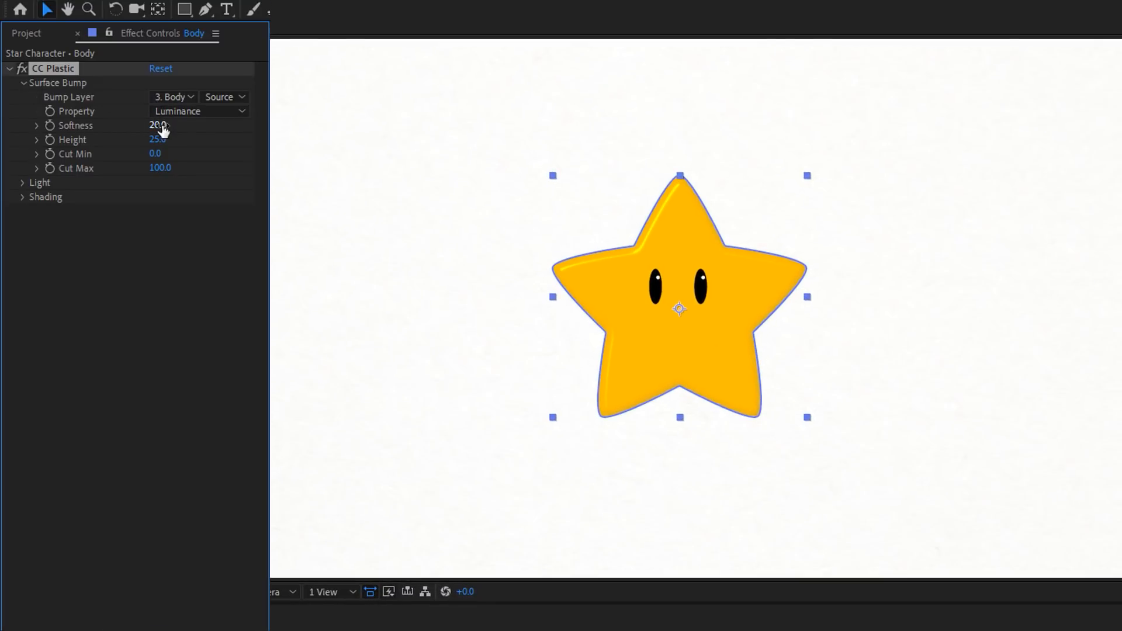
left_click_drag(158, 139, 154, 139)
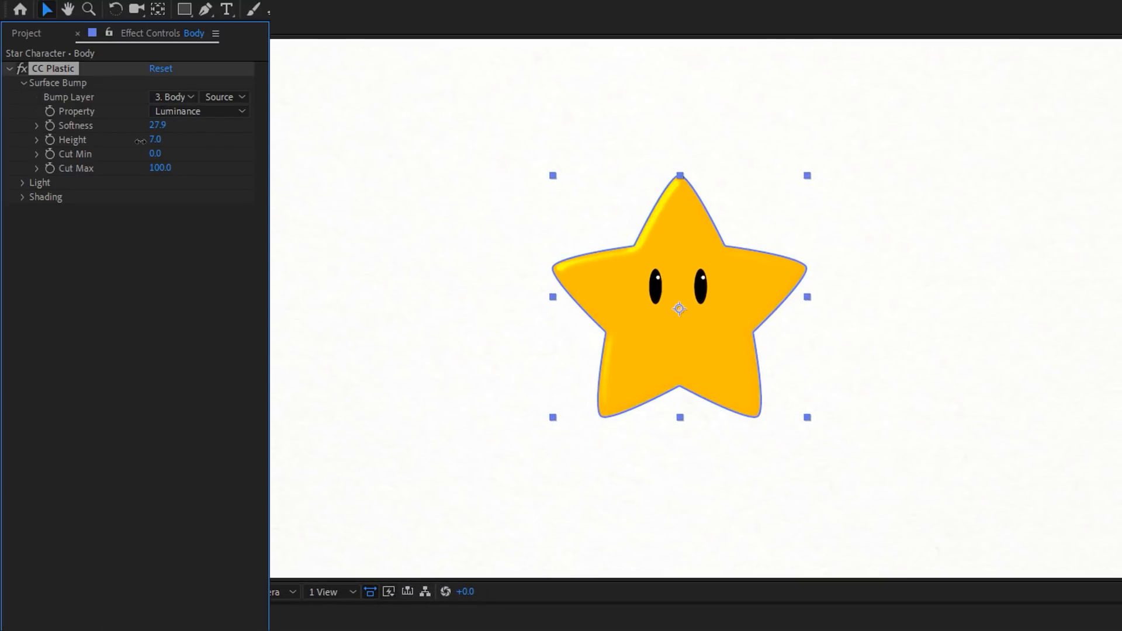
left_click(22, 182)
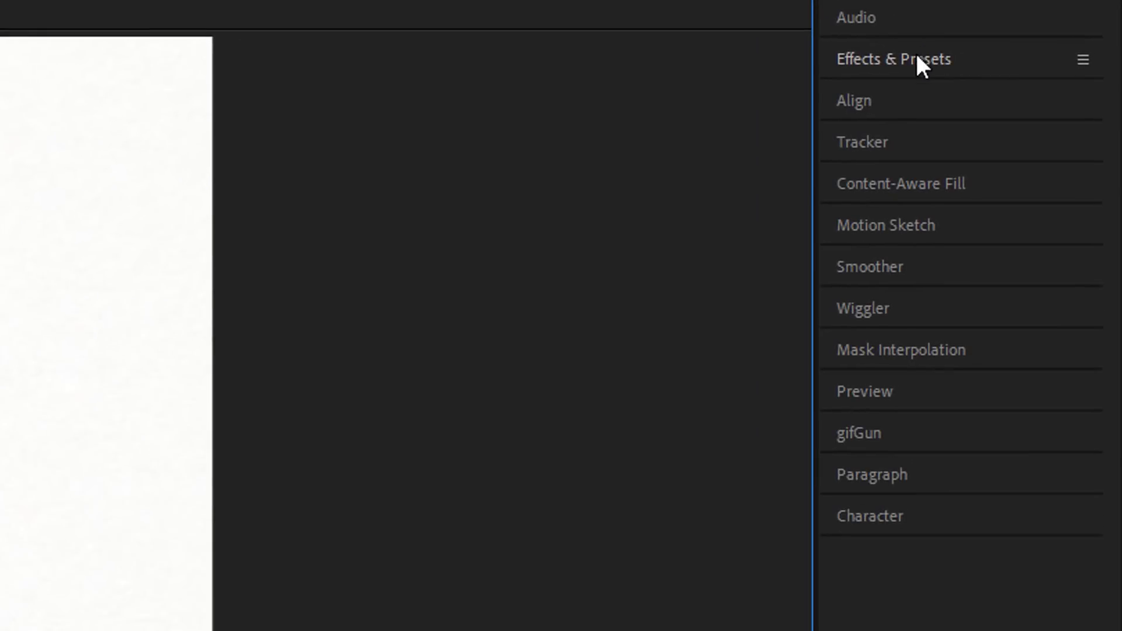
Step: Show the Effects & Presets panel listing the animation preset folders
left_click(892, 59)
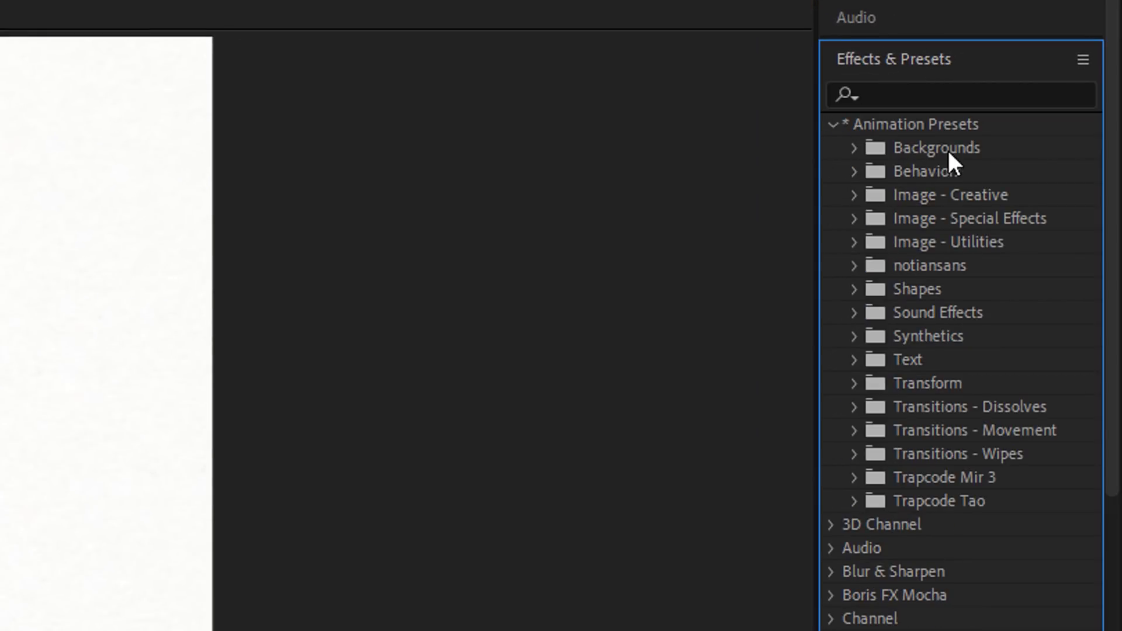
mouse_move(943, 356)
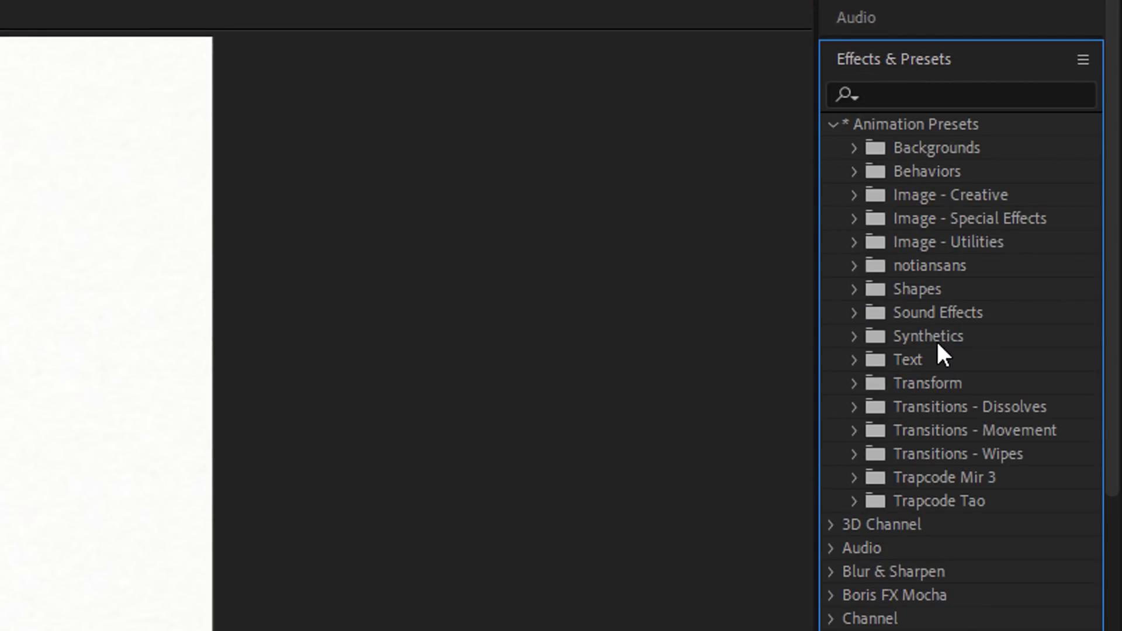